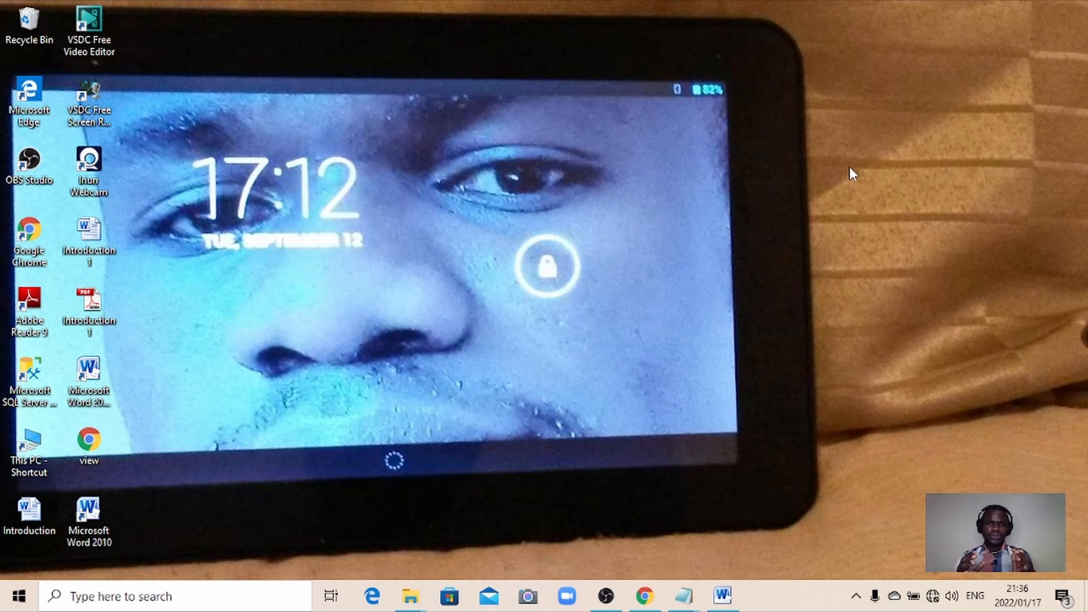
mouse_move(701, 572)
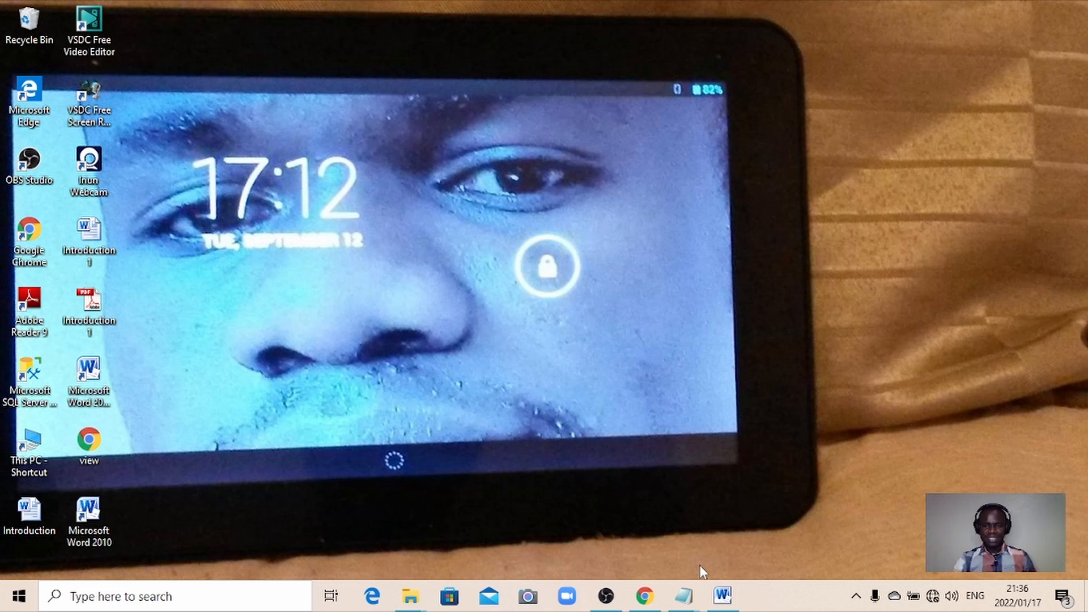
Launch SSMS and connect to the local SQLEXPRESS server with Windows Authentication
left_click(721, 596)
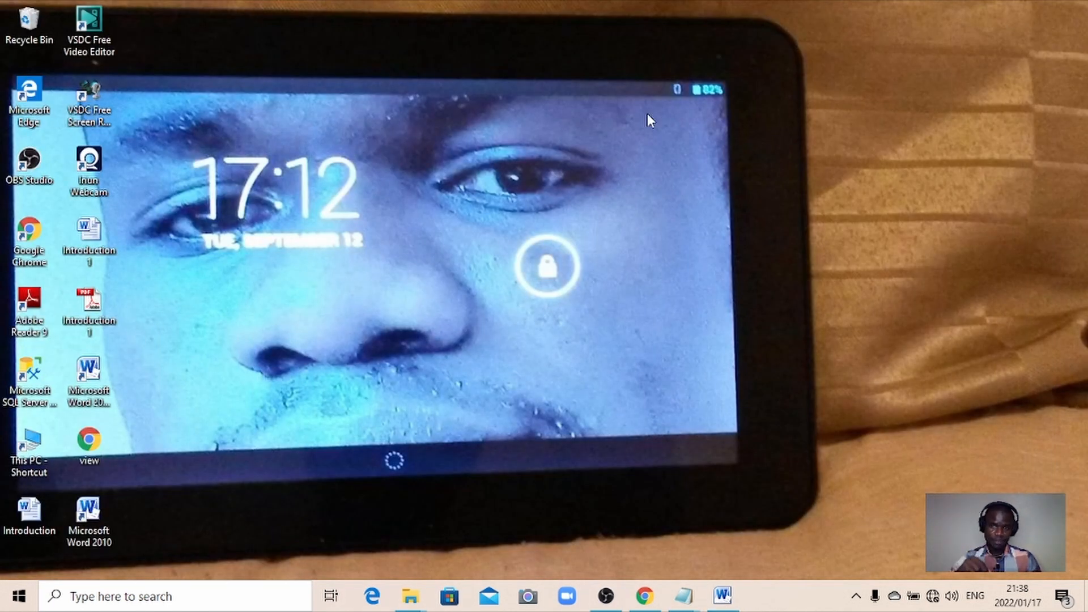
mouse_move(294, 331)
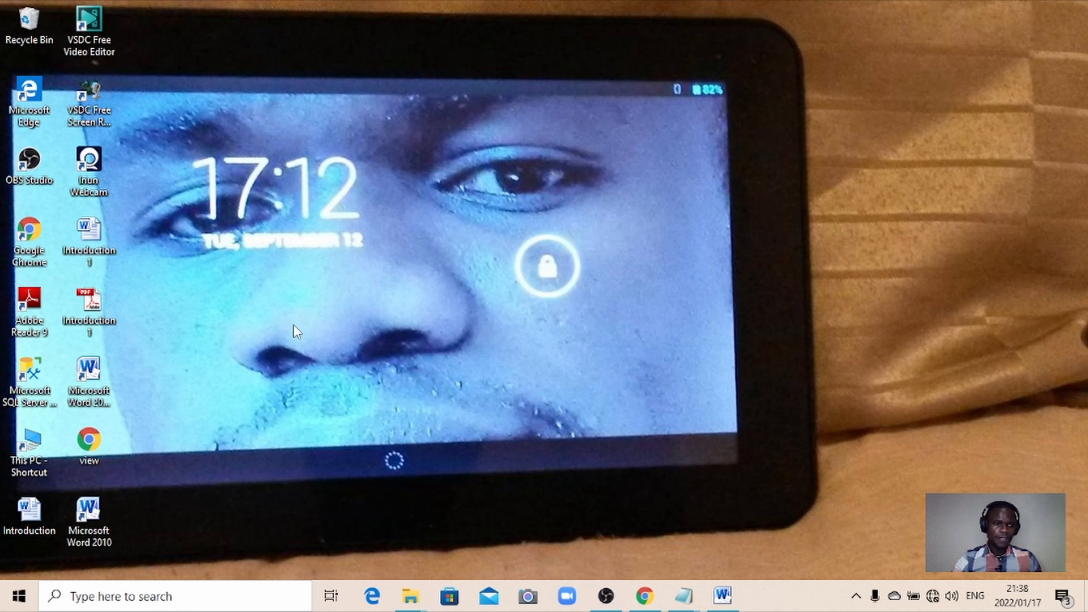
left_click(29, 375)
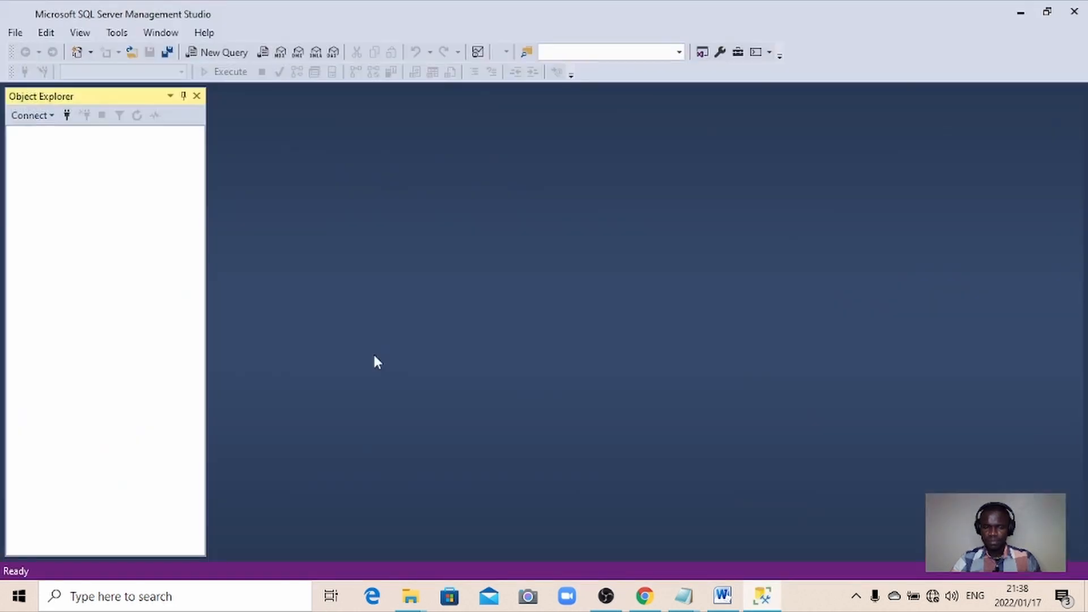
left_click(32, 115)
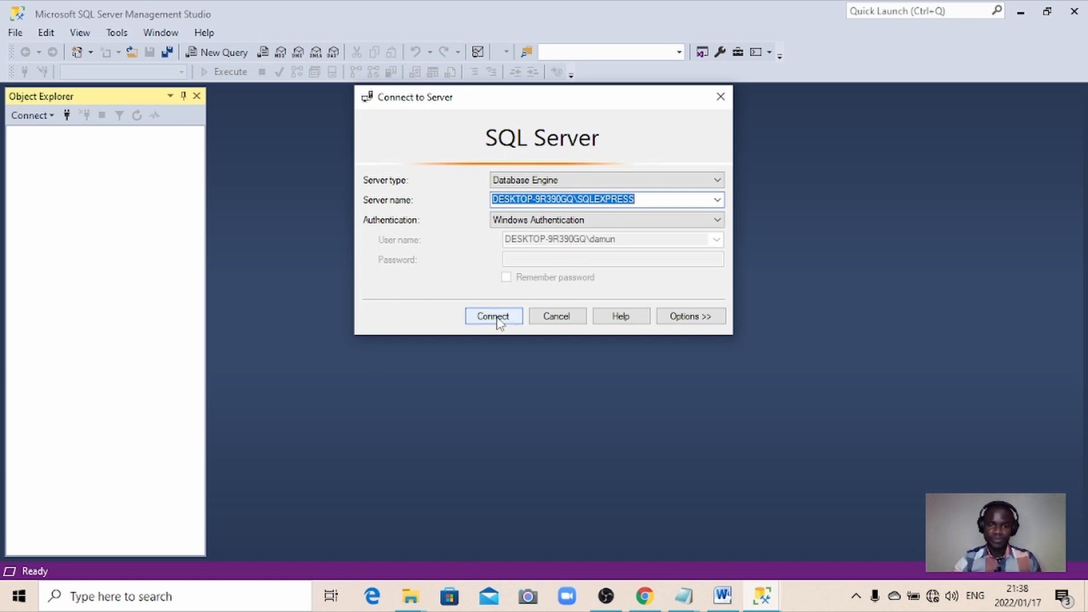
left_click(493, 317)
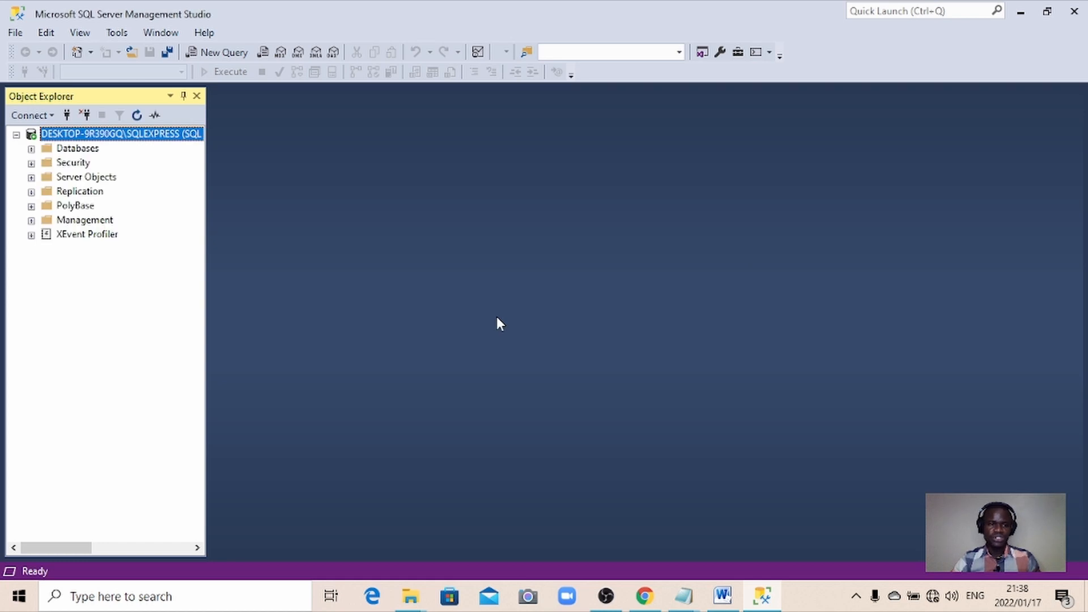
mouse_move(277, 314)
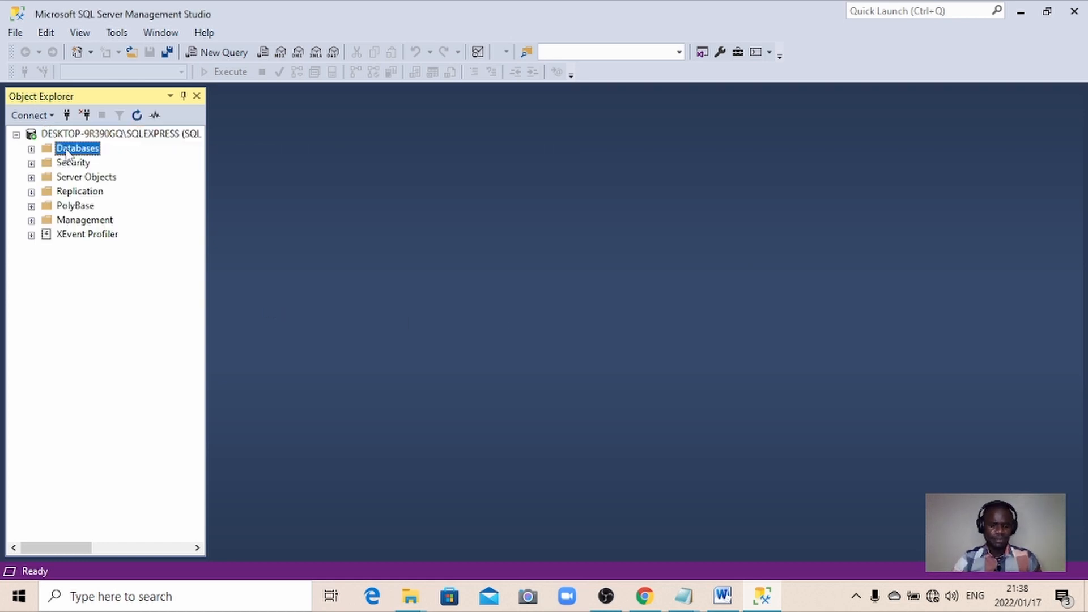
Try attaching DbApp1.mdf via Attach Databases, which ends in an attach error
right_click(76, 148)
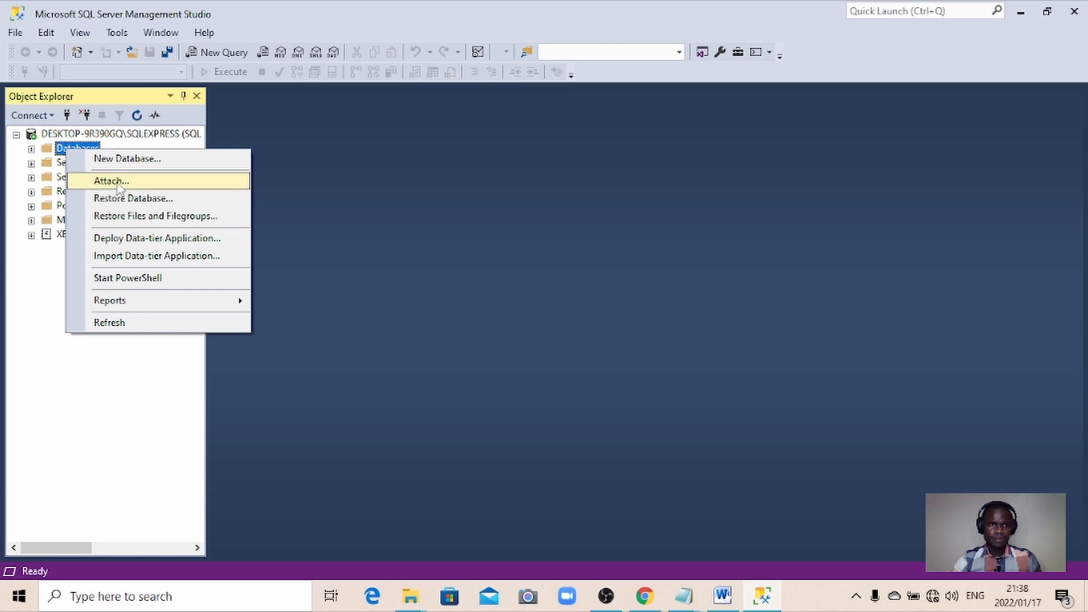
left_click(110, 180)
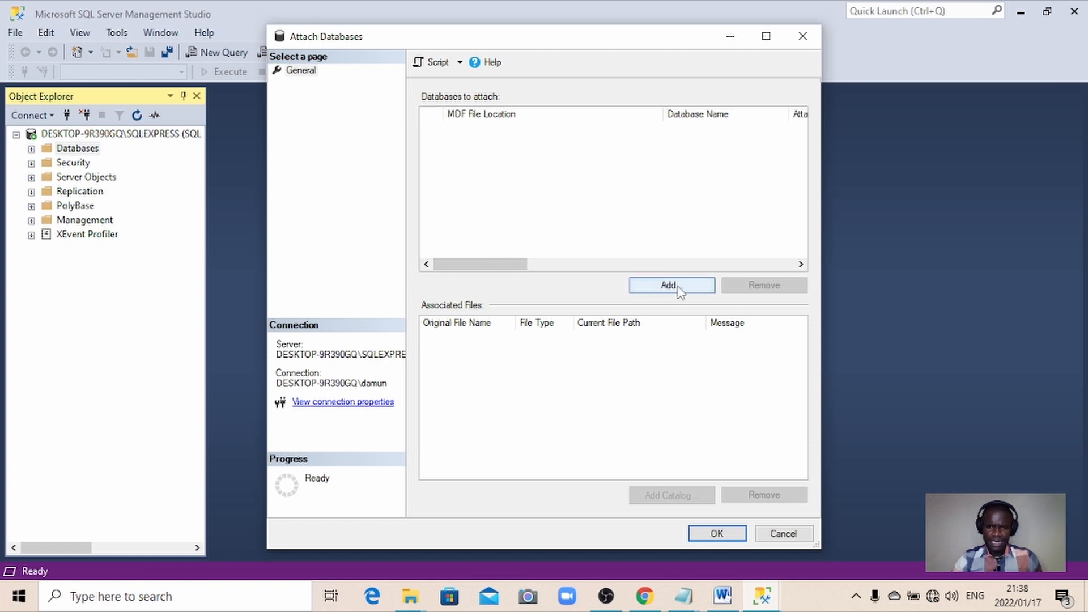
left_click(670, 286)
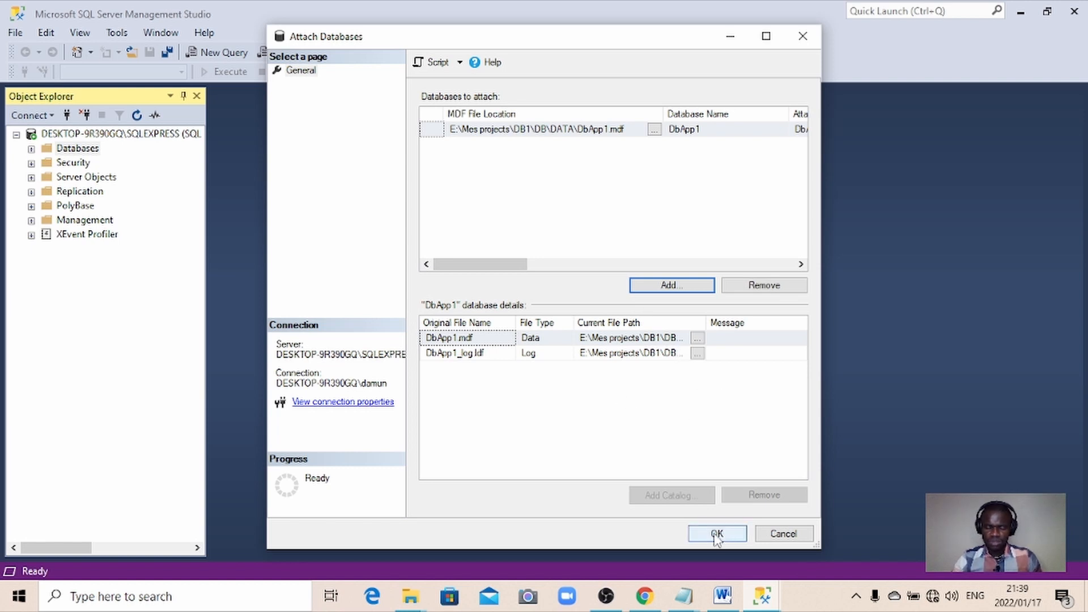
left_click(717, 534)
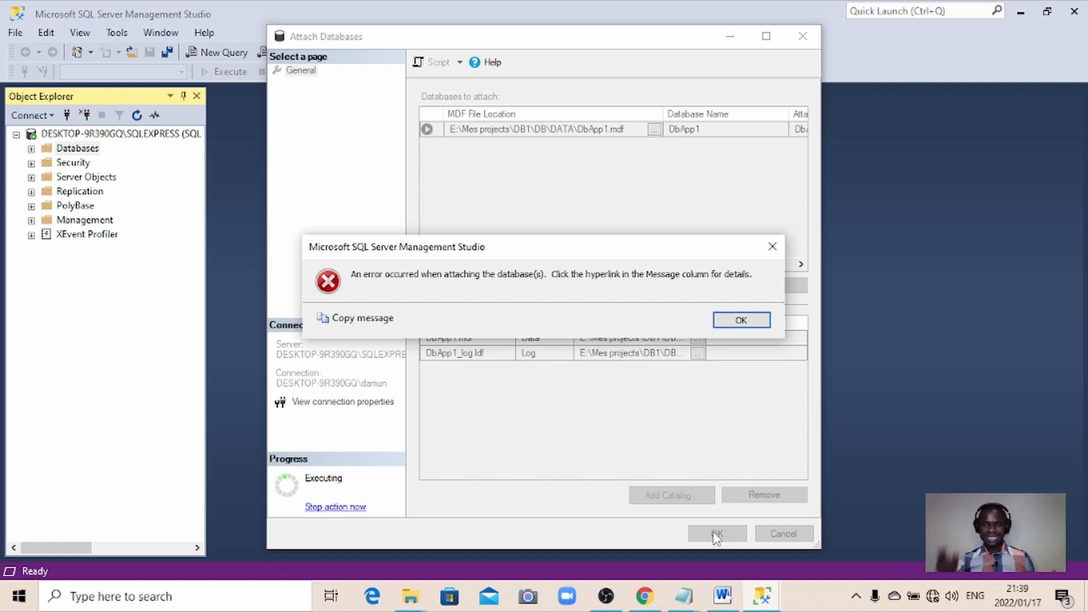
mouse_move(764, 551)
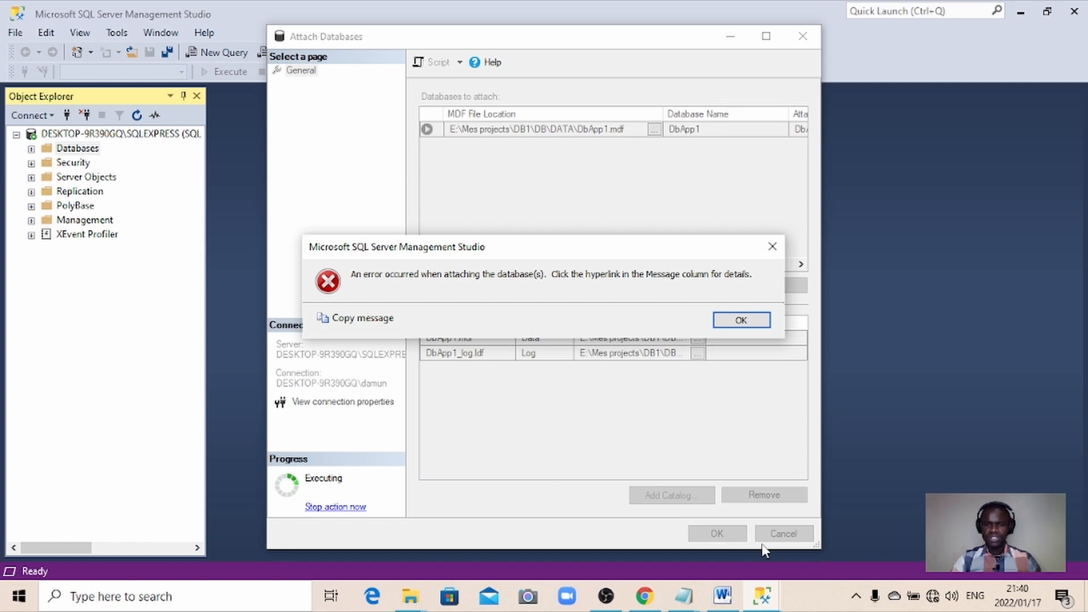
Dismiss the attach error, close the Attach Databases dialog and exit SSMS
left_click(740, 320)
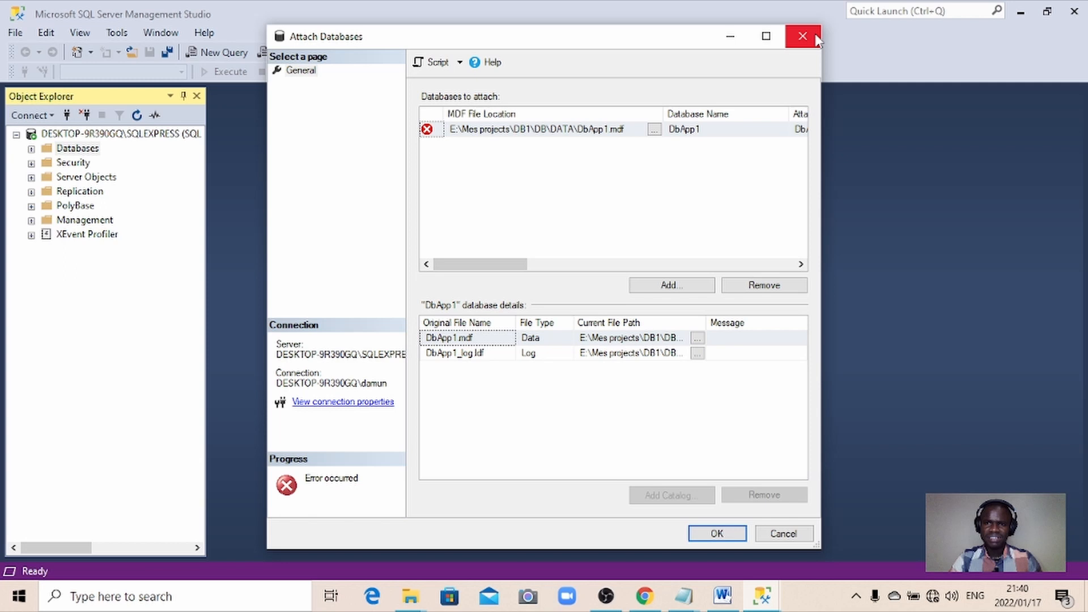
mouse_move(722, 49)
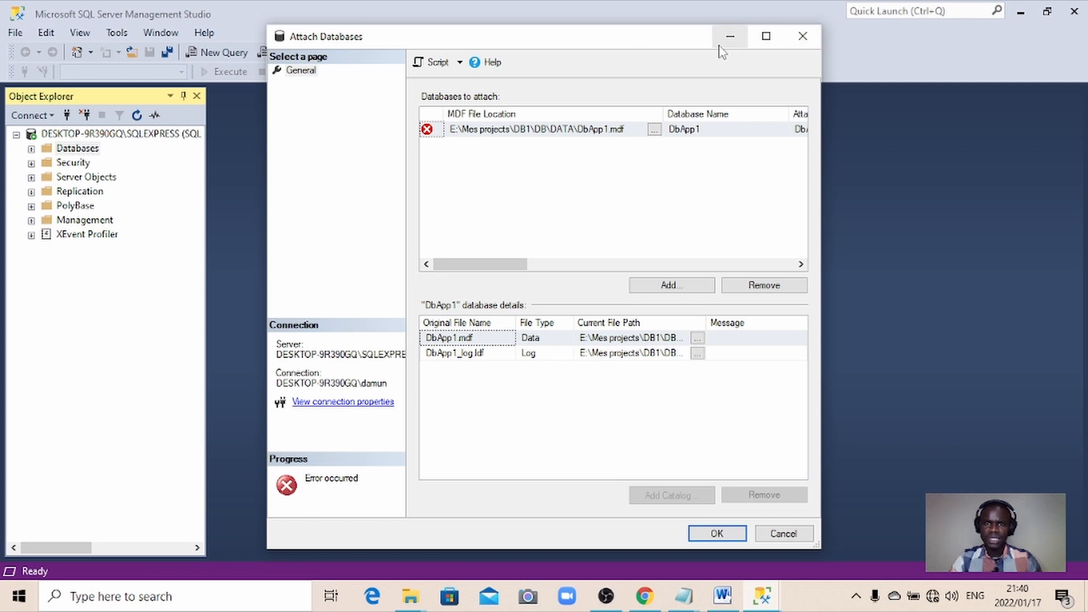
left_click(783, 534)
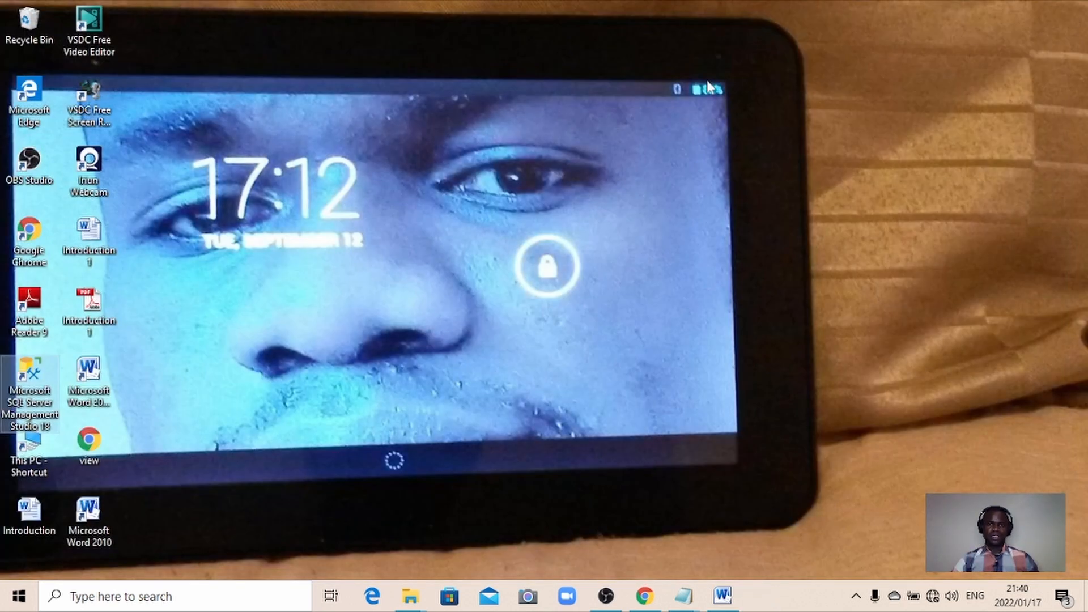
mouse_move(239, 357)
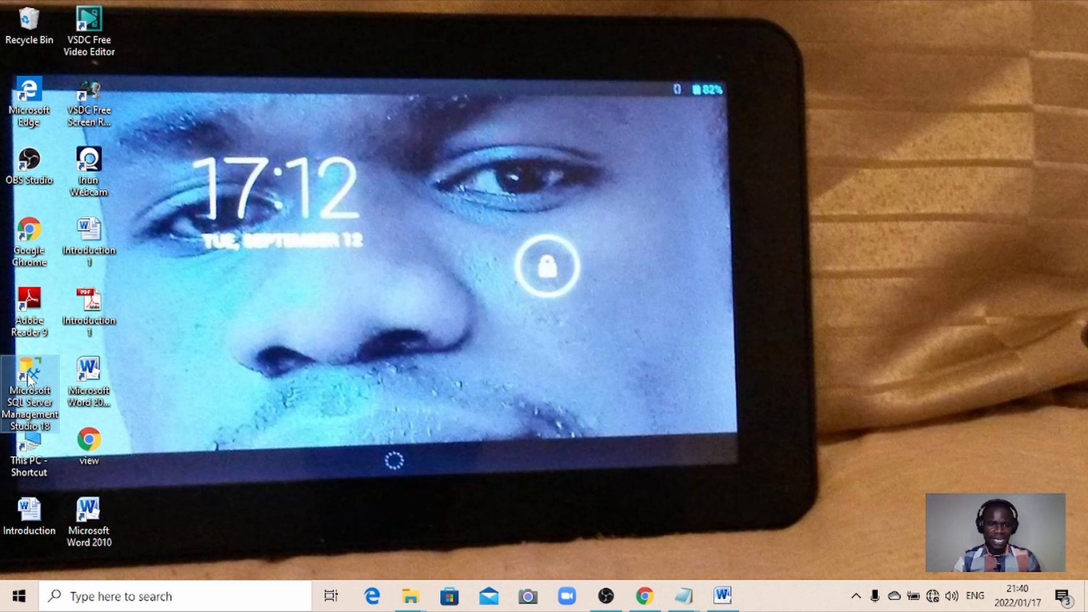
Show the Run as administrator option for the SSMS 18 desktop shortcut
right_click(30, 375)
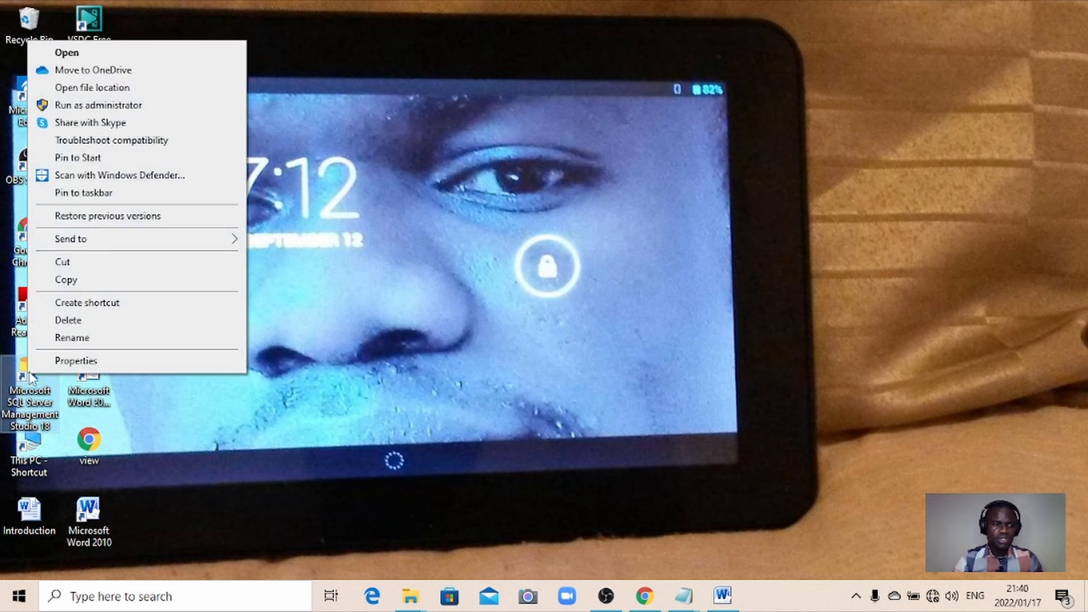
mouse_move(117, 193)
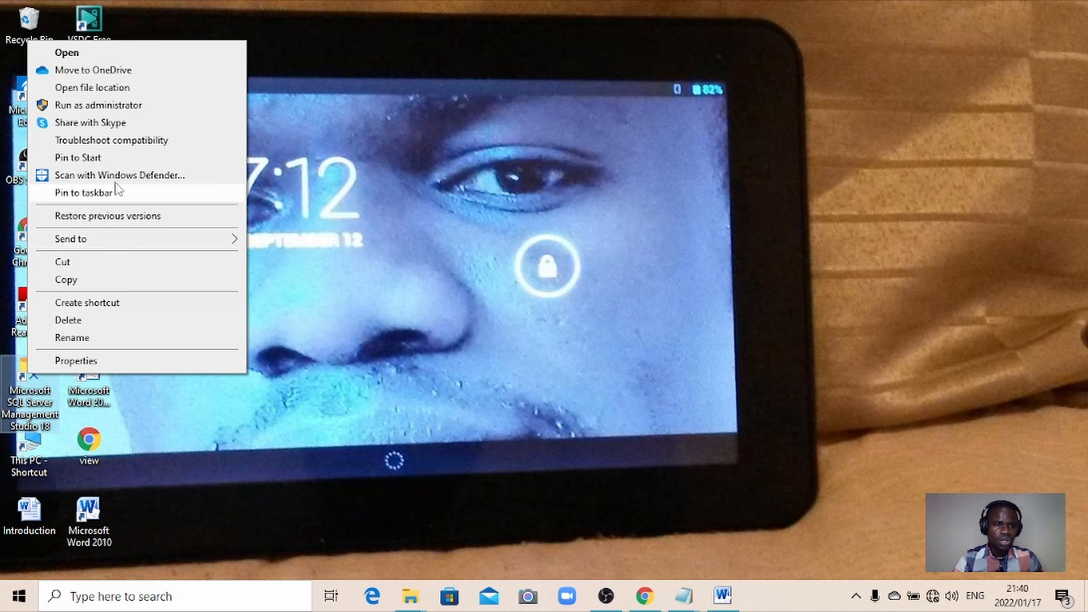
mouse_move(89, 105)
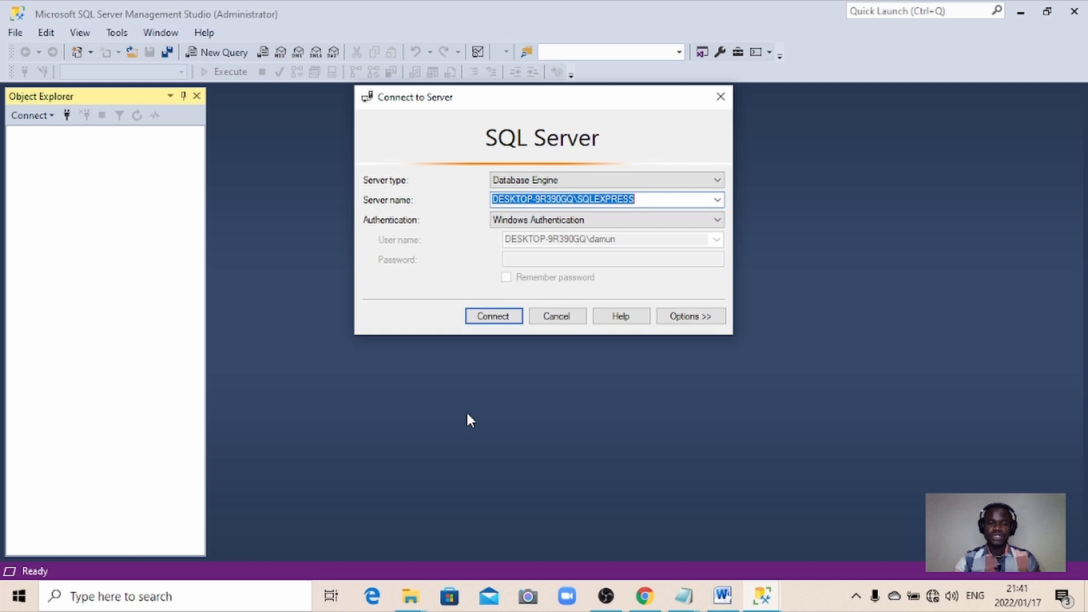
Connect to SQLEXPRESS in the administrator session and select the Databases node
left_click(493, 317)
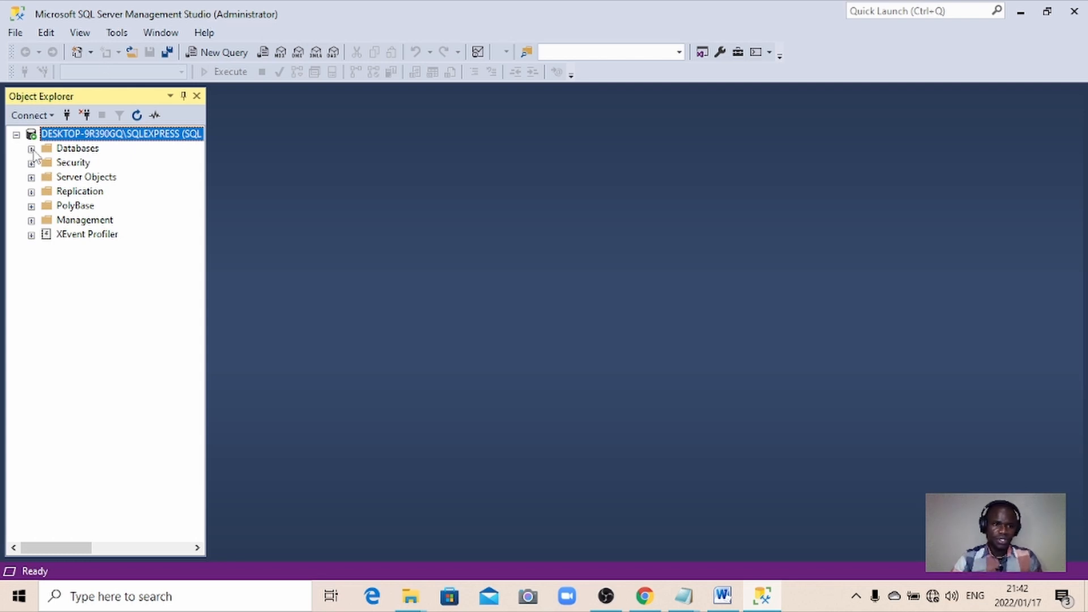
left_click(77, 147)
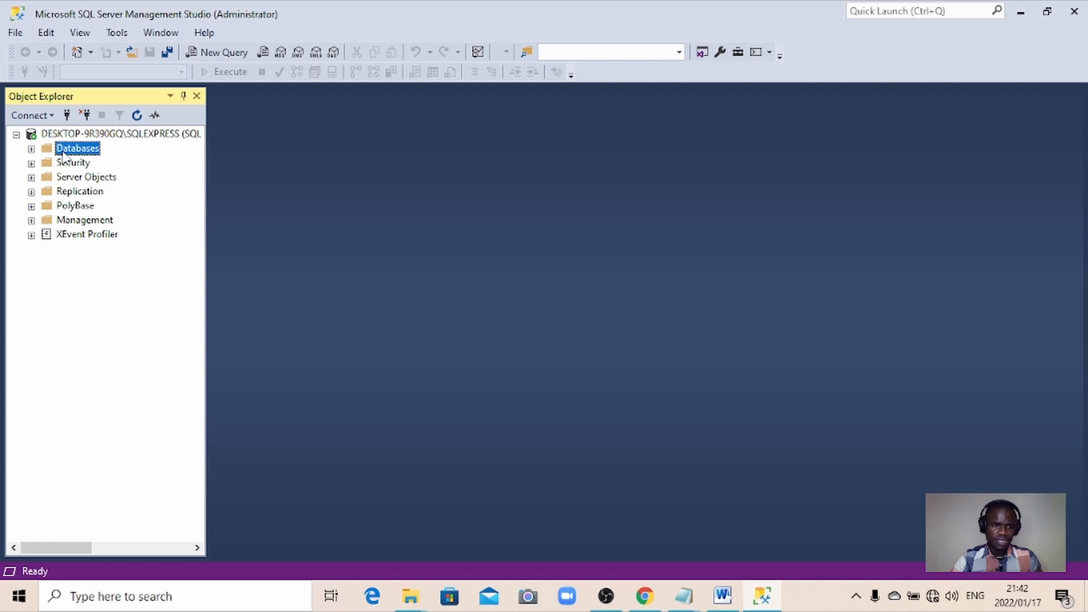
Attach the DbApp1 database by adding DbApp1.mdf in Attach Databases and confirming
right_click(78, 147)
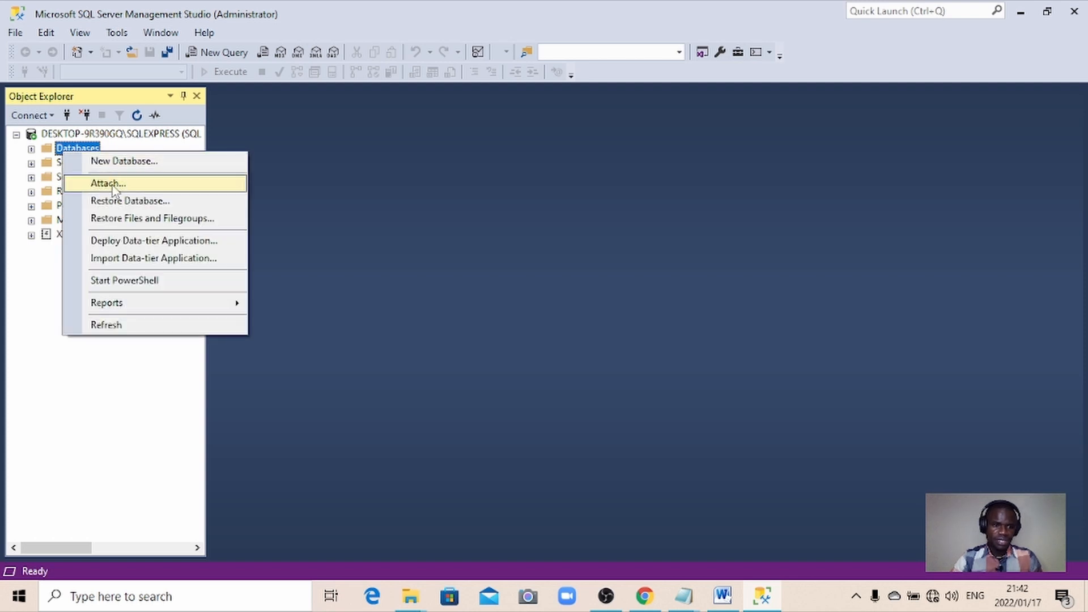
left_click(107, 184)
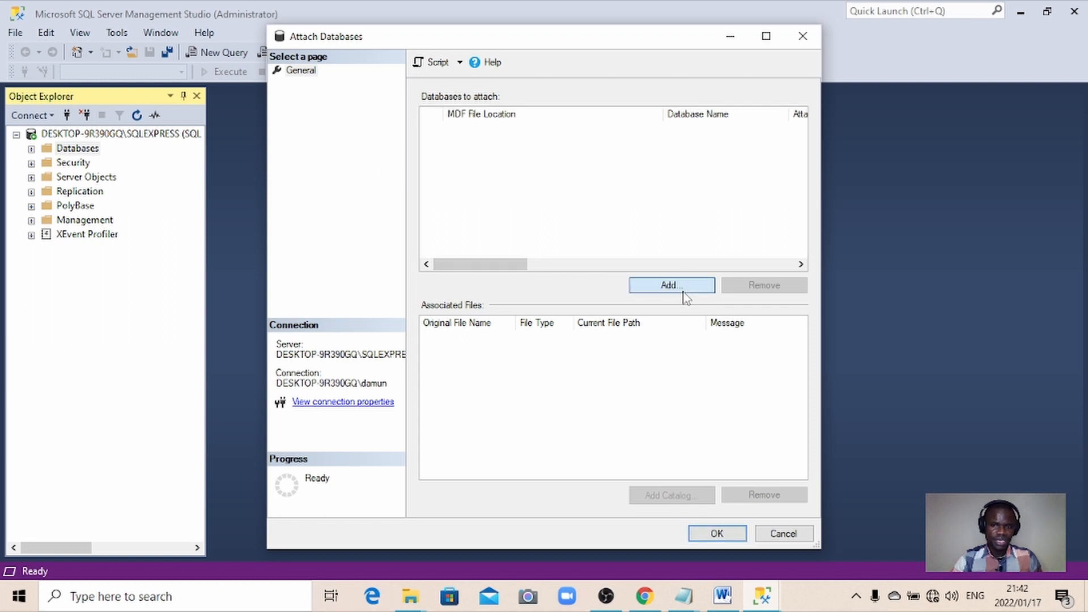
left_click(670, 286)
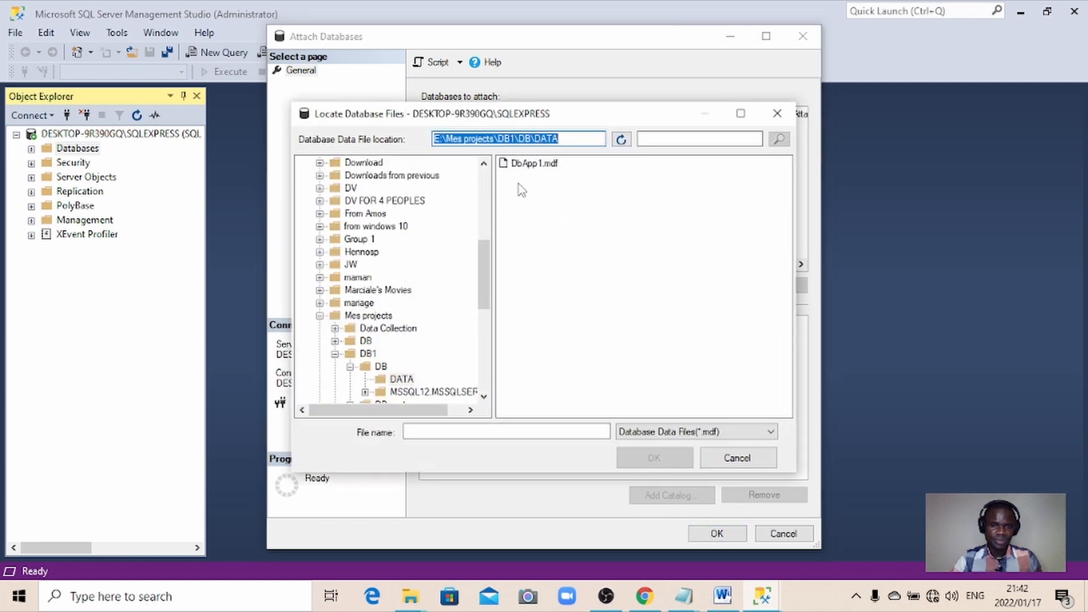
mouse_move(506, 181)
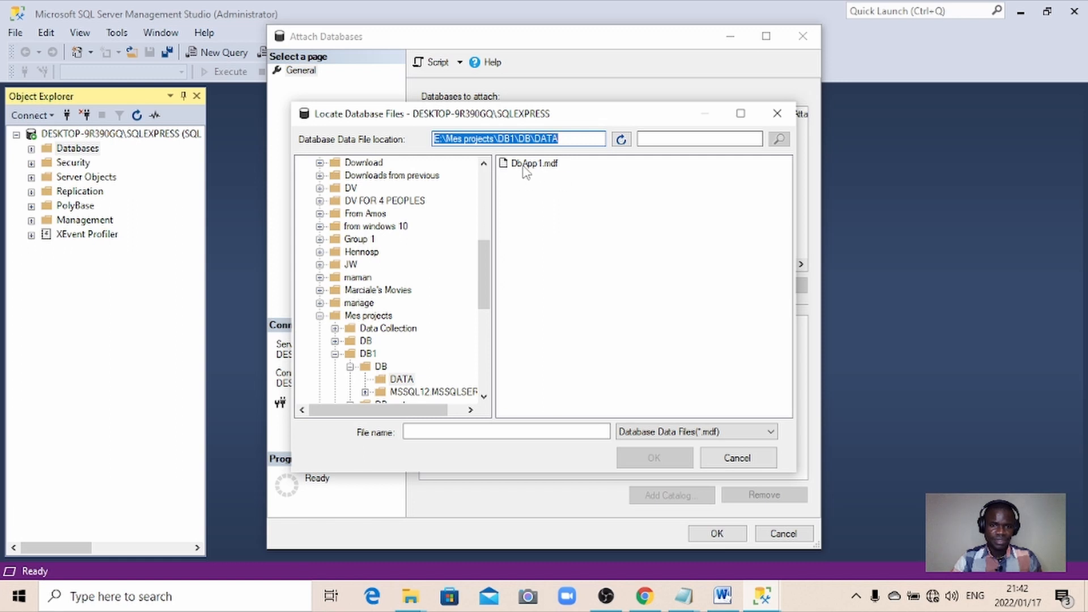
left_click(536, 162)
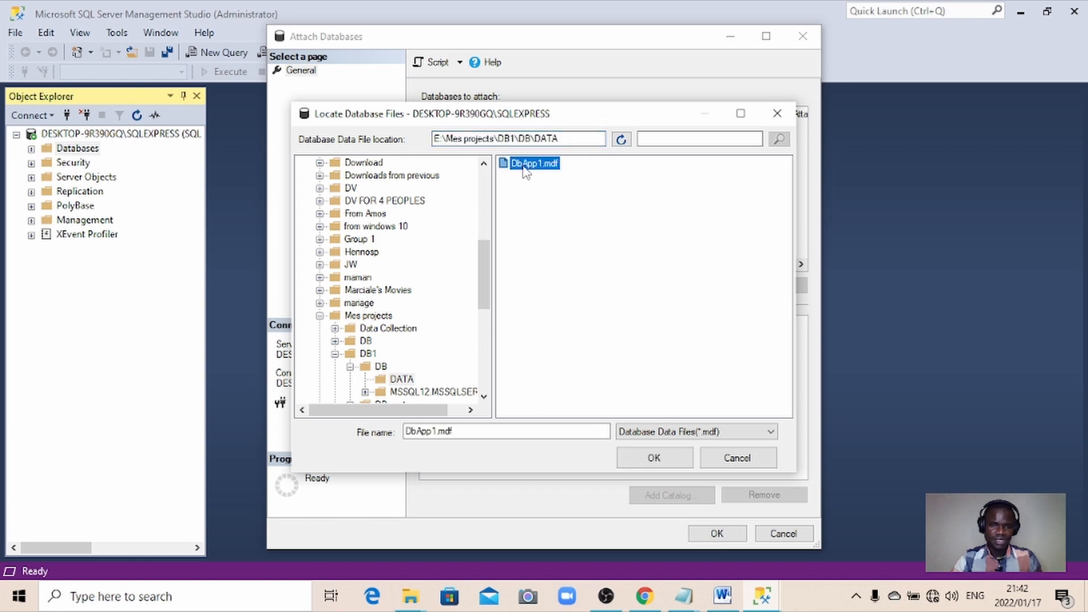
left_click(652, 457)
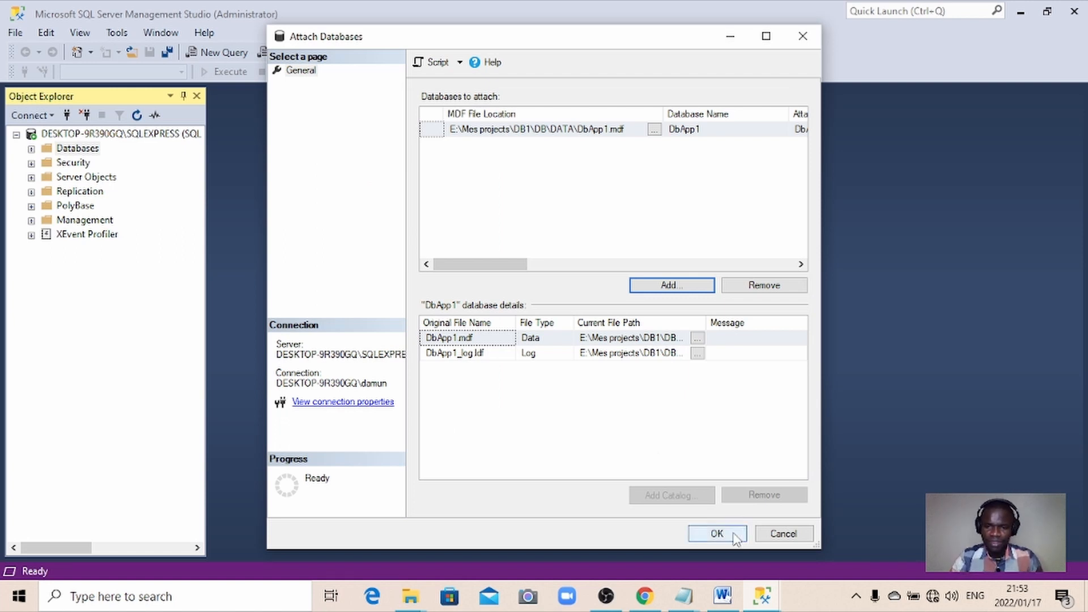
left_click(716, 534)
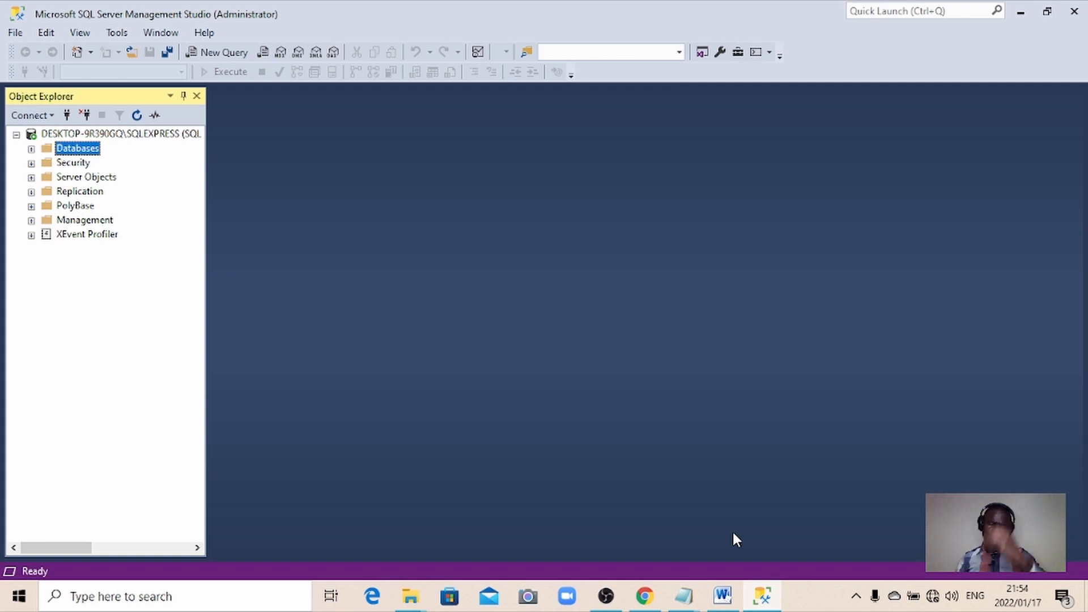
mouse_move(39, 163)
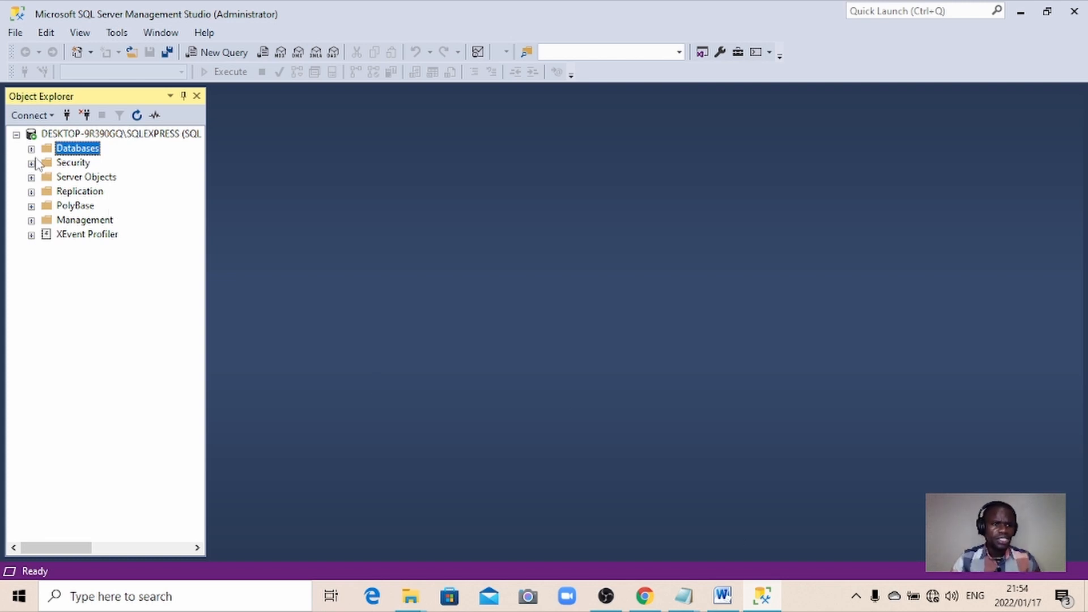
Expand Databases, DbApp1 and its Tables folder in Object Explorer
left_click(30, 148)
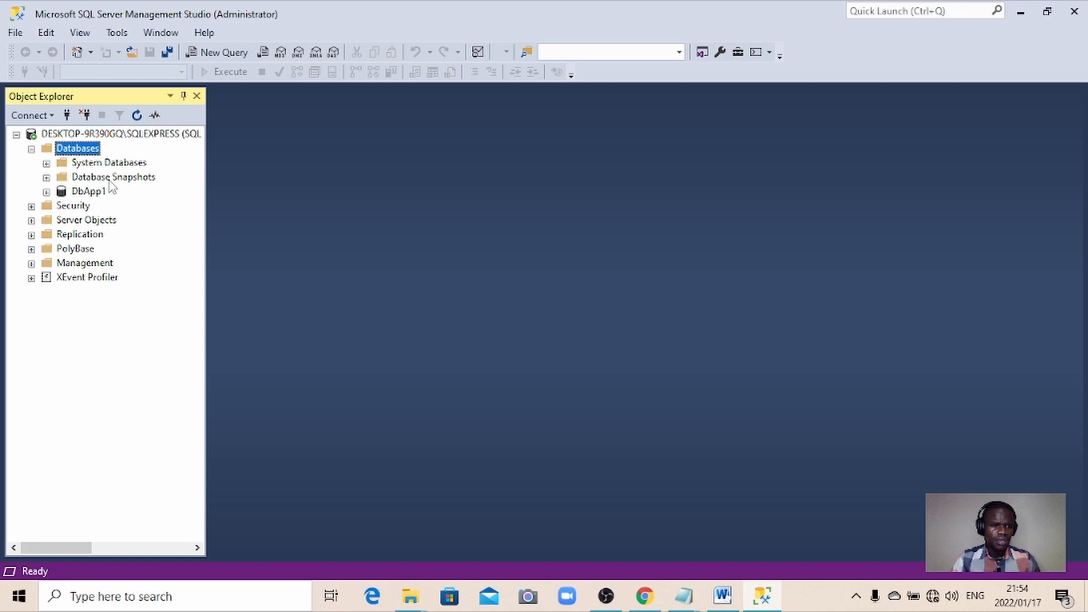
mouse_move(87, 197)
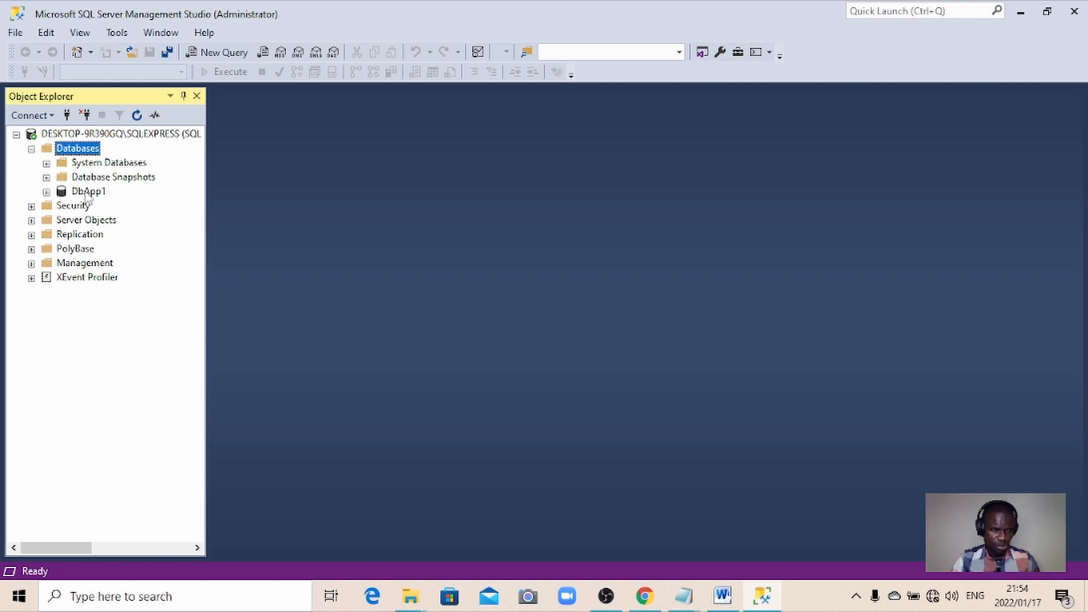
left_click(89, 190)
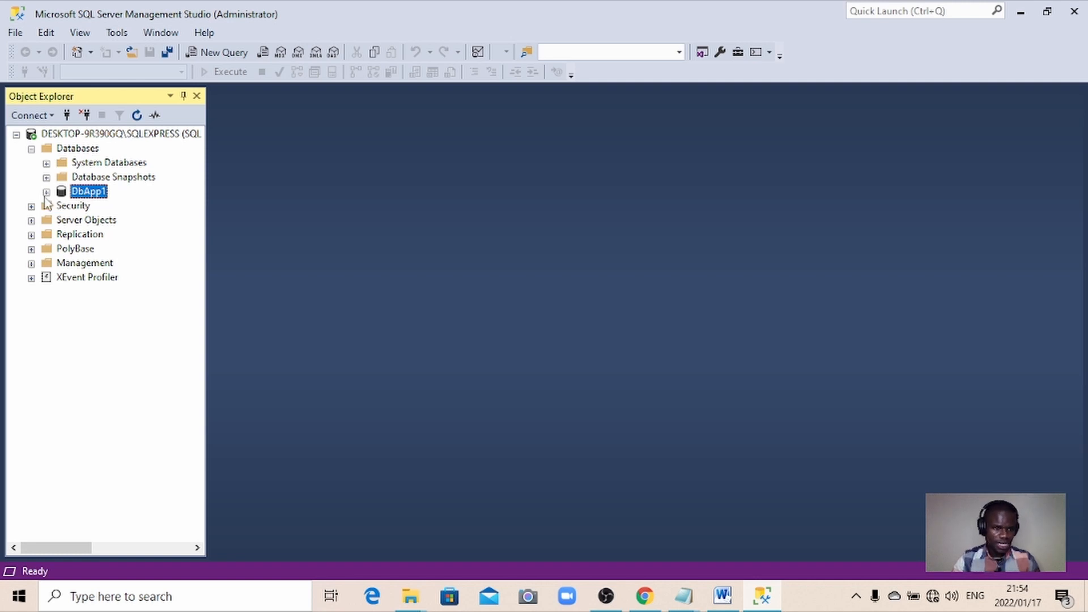
left_click(45, 190)
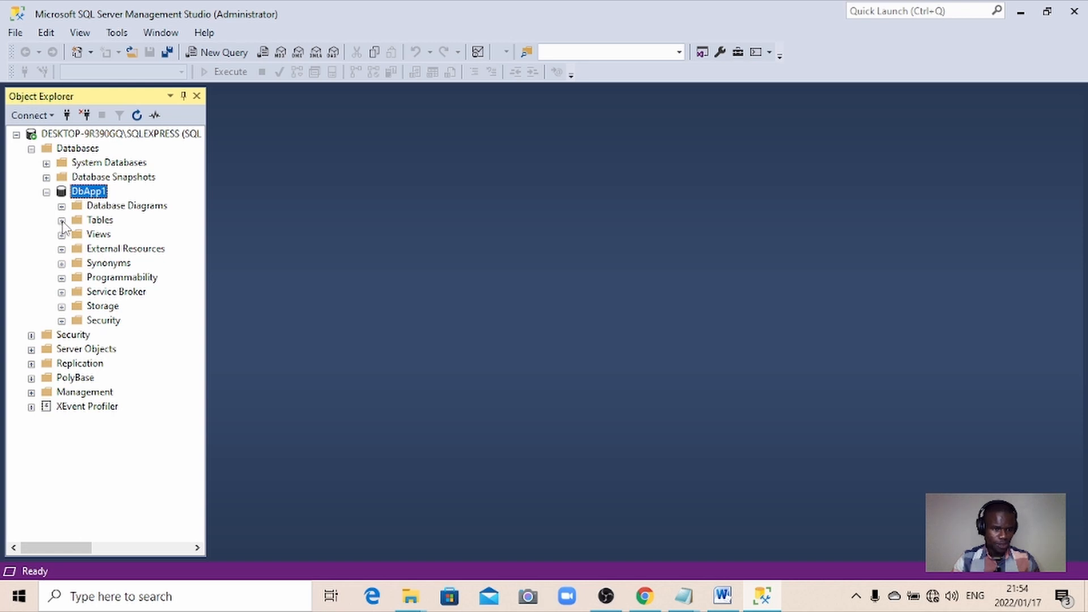
left_click(61, 221)
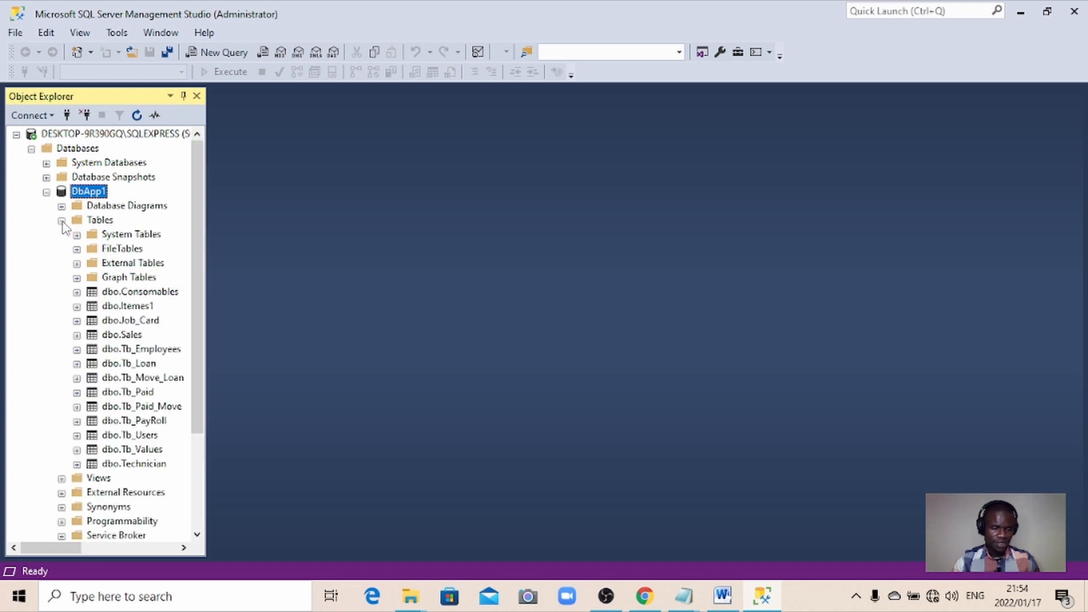
Highlight the Consomables, Job_Card, Tb_Loan and Tb_Employees tables in turn
left_click(138, 291)
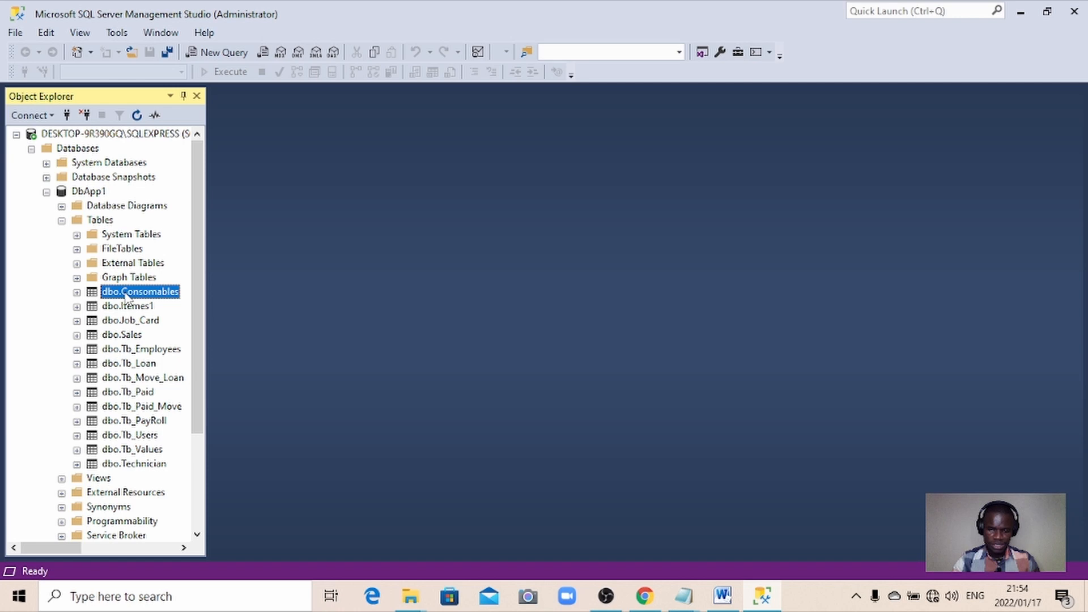
left_click(130, 320)
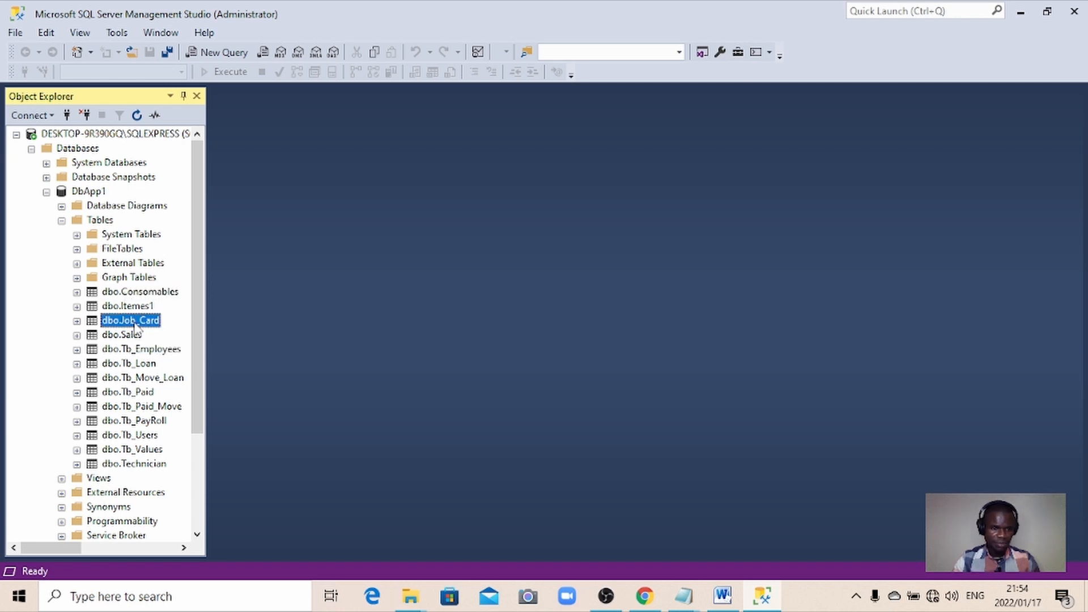
left_click(128, 363)
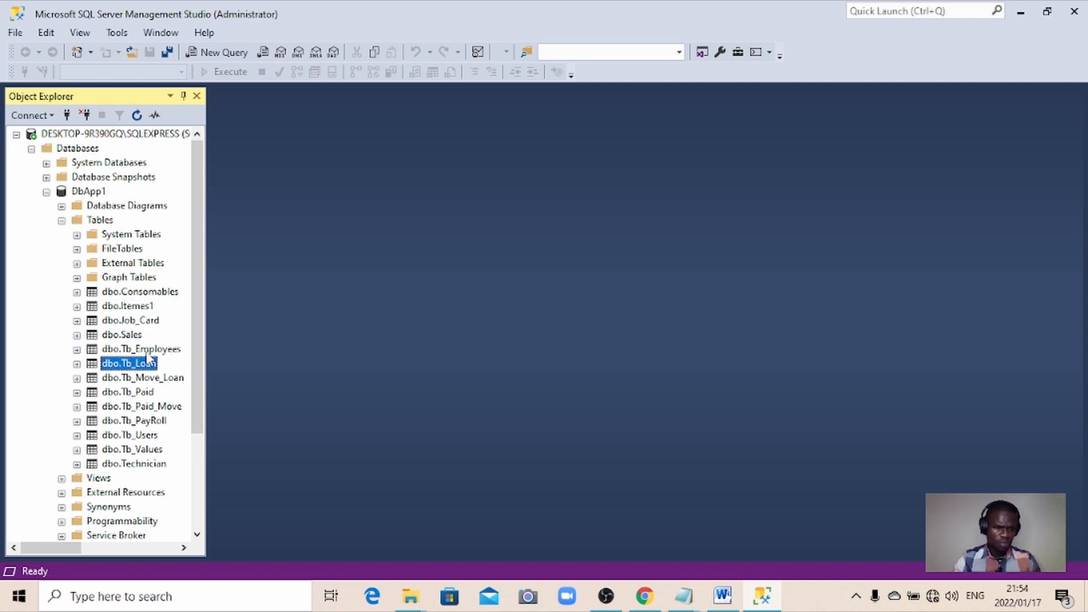
left_click(140, 349)
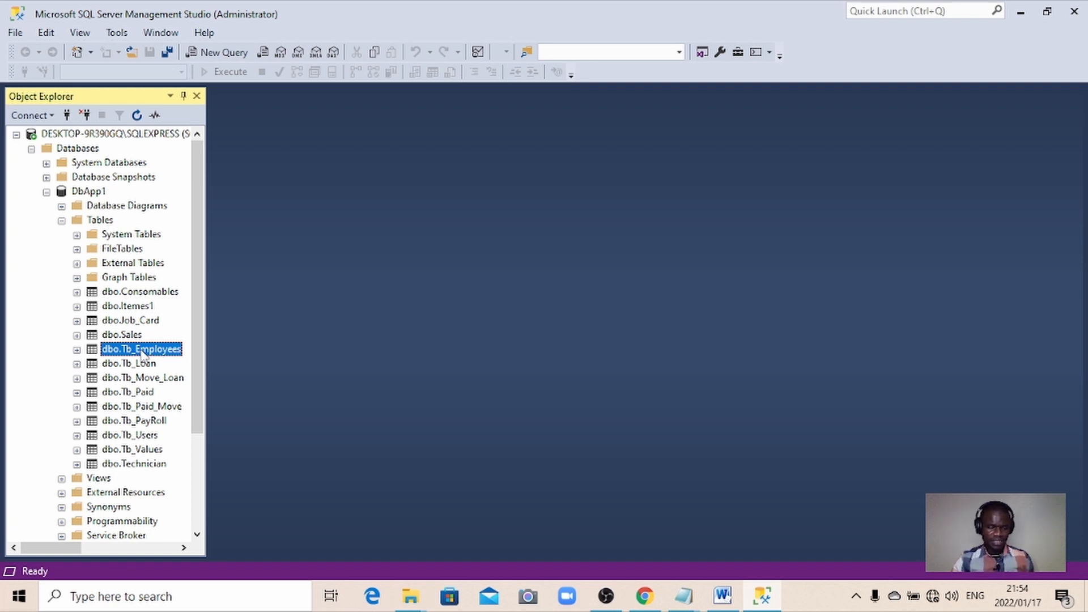
Run Select Top 1000 Rows on Tb_Employees and inspect the first row CLN01
right_click(141, 349)
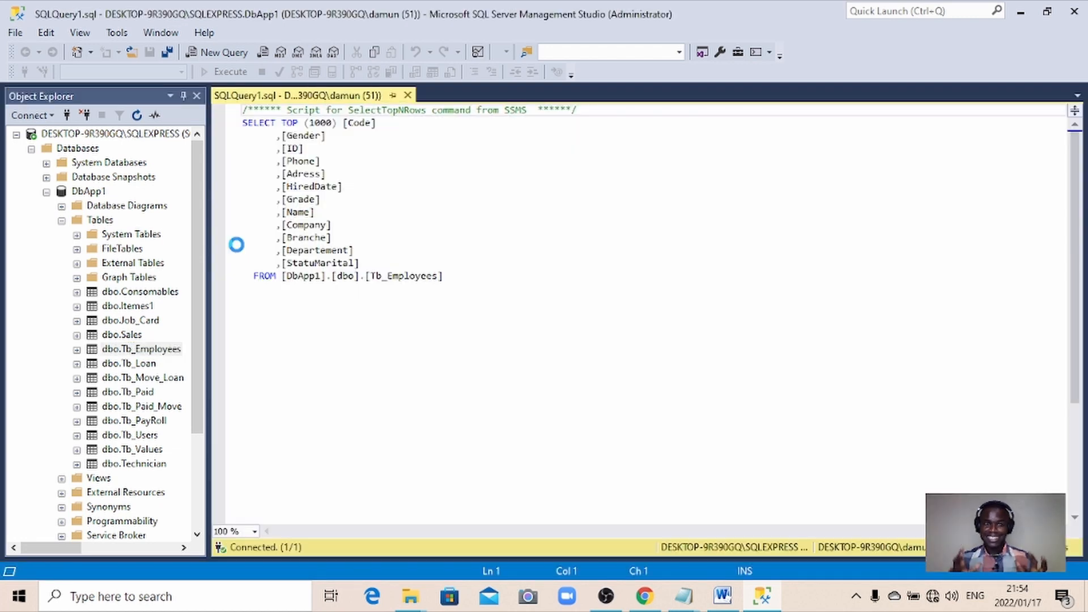
left_click(230, 71)
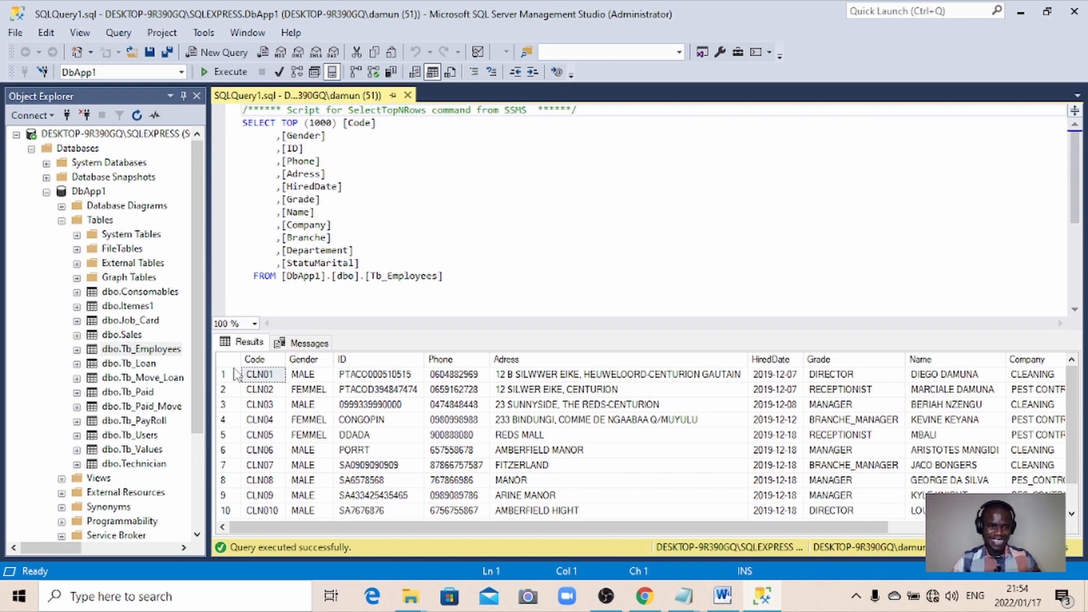
left_click(261, 374)
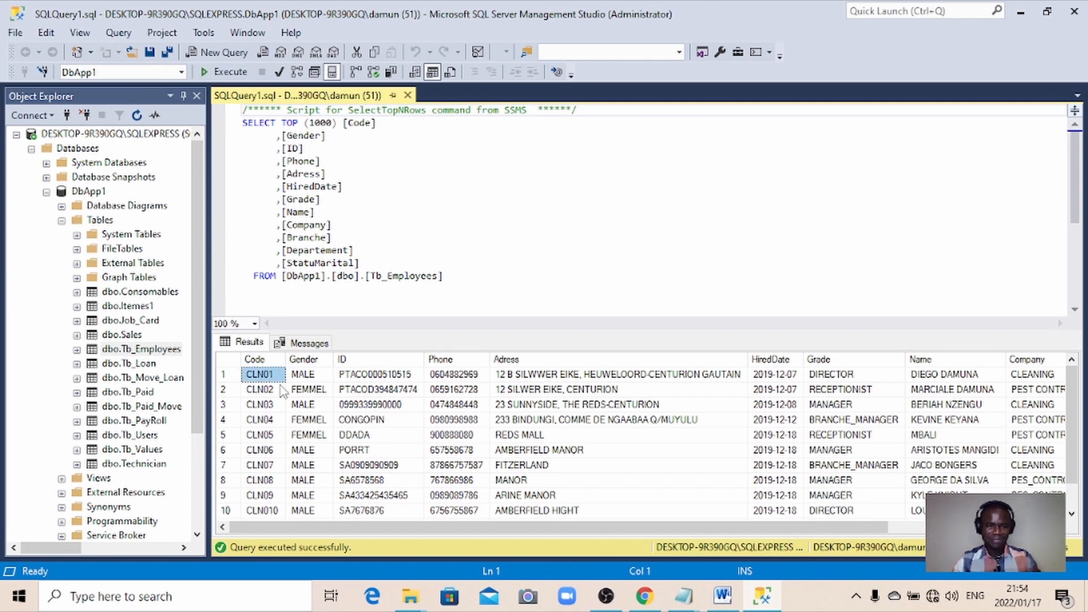